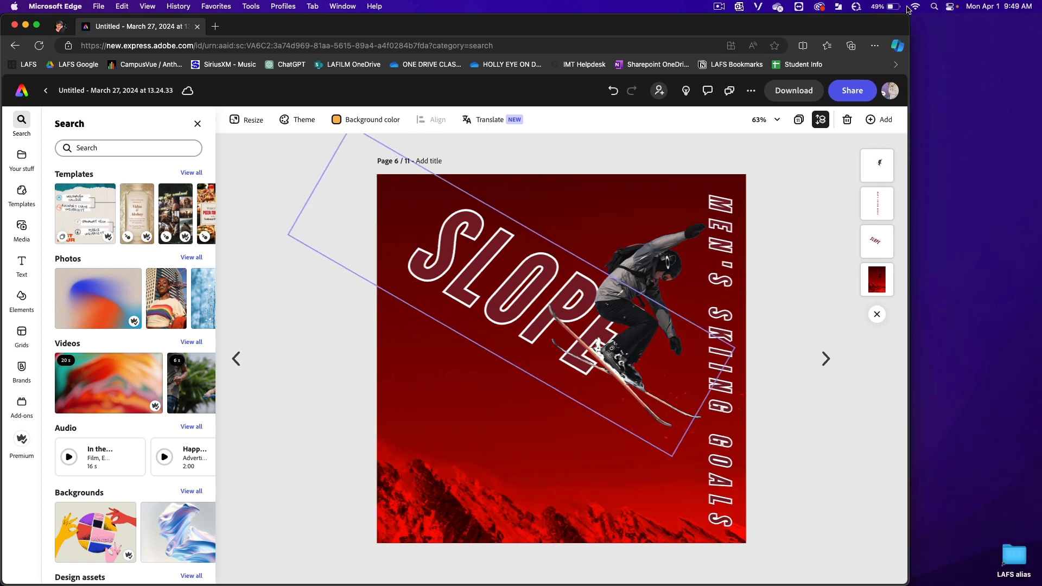
- Deselect the rotated SLOPE title and page back to page 1 of 11
click(306, 332)
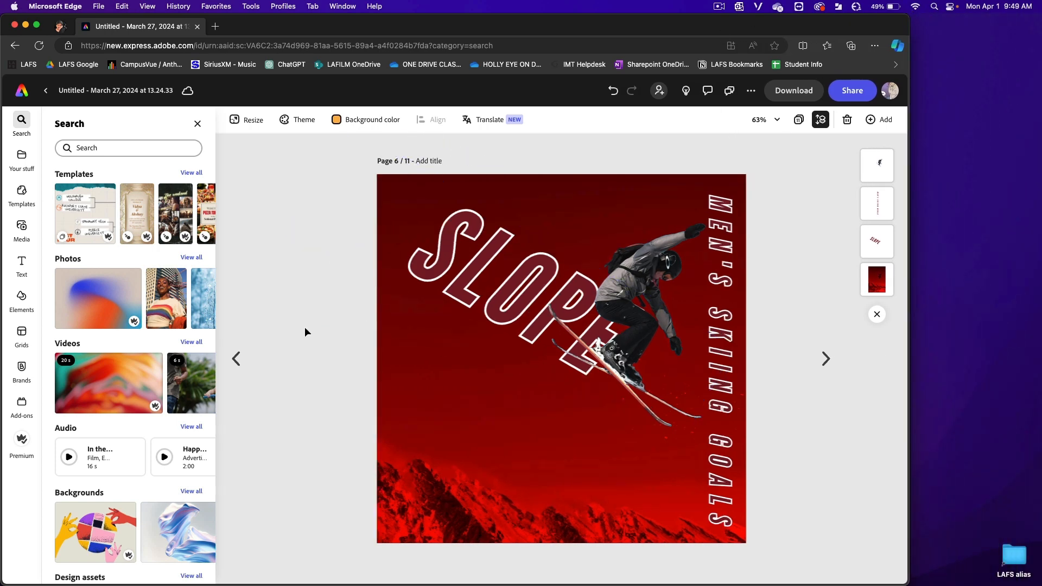
click(236, 359)
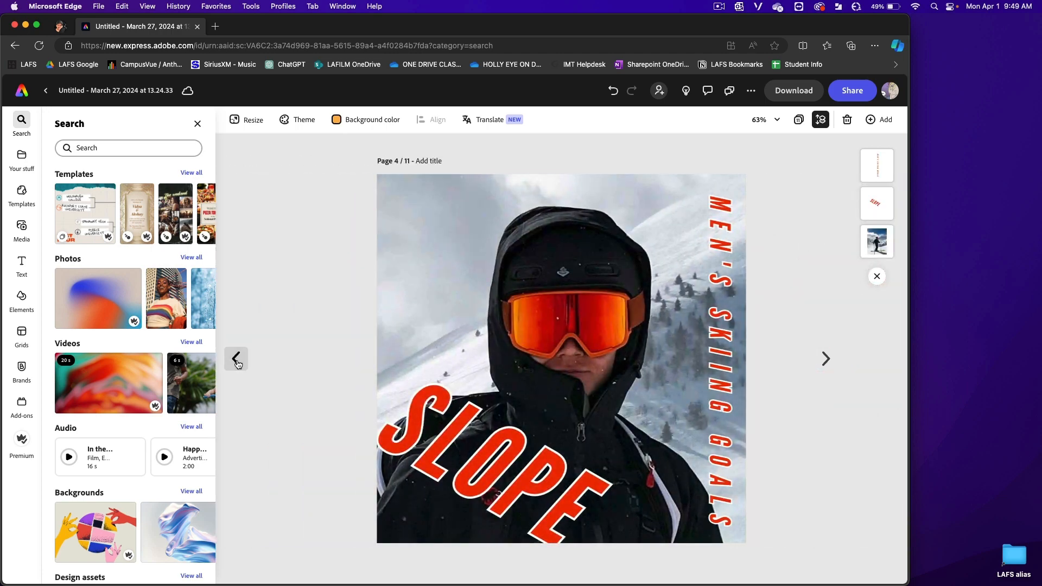
click(238, 359)
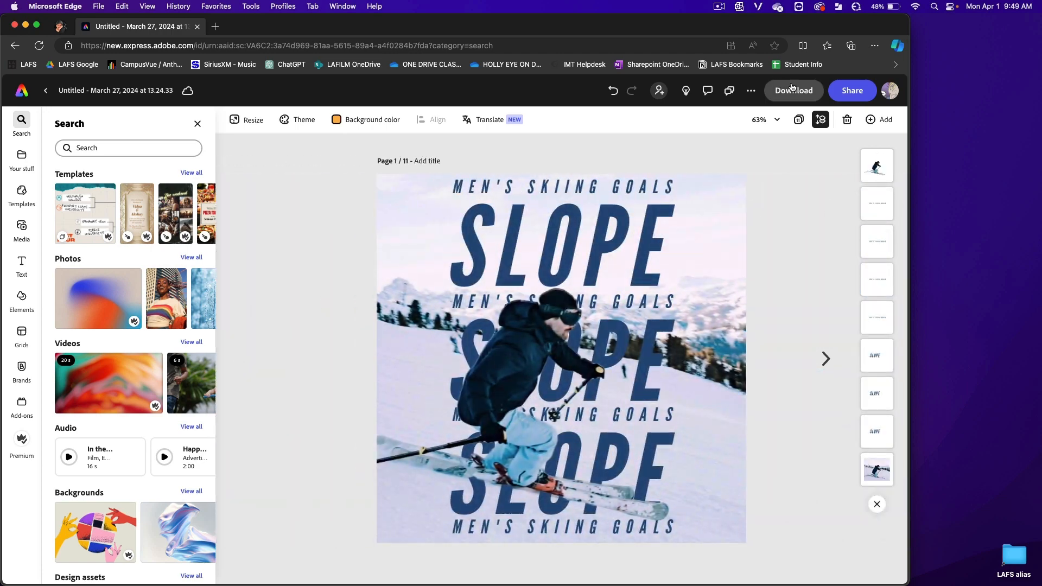
- Download page 1 as a PNG, saved as Untitled-1.png
click(793, 90)
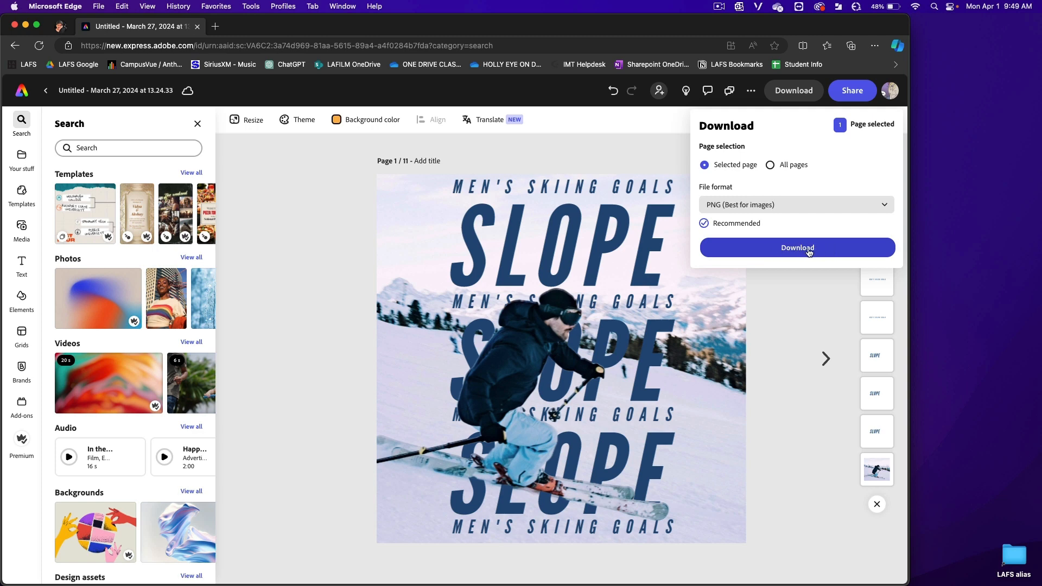
click(796, 247)
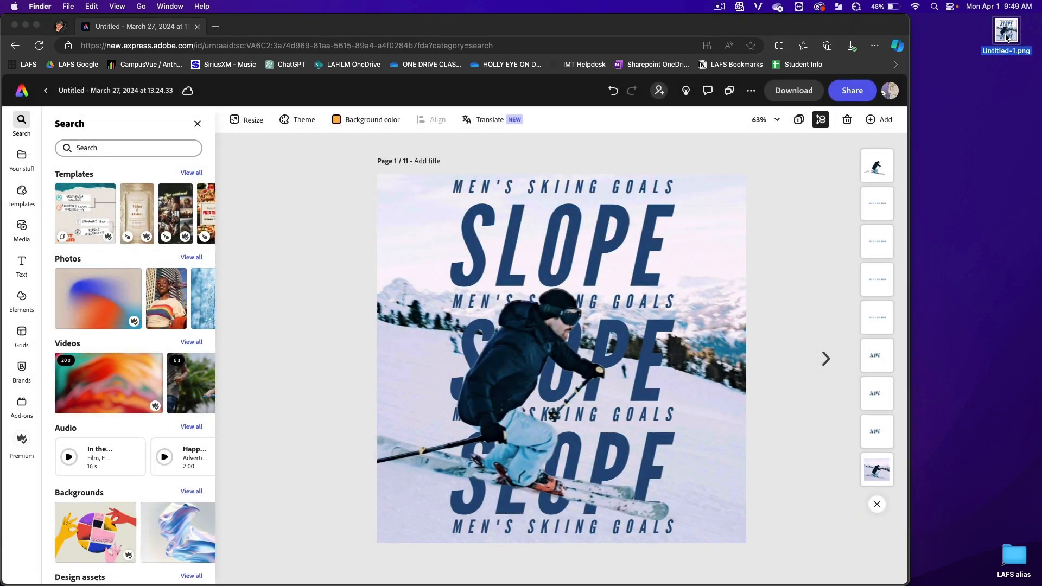
mouse_move(982, 125)
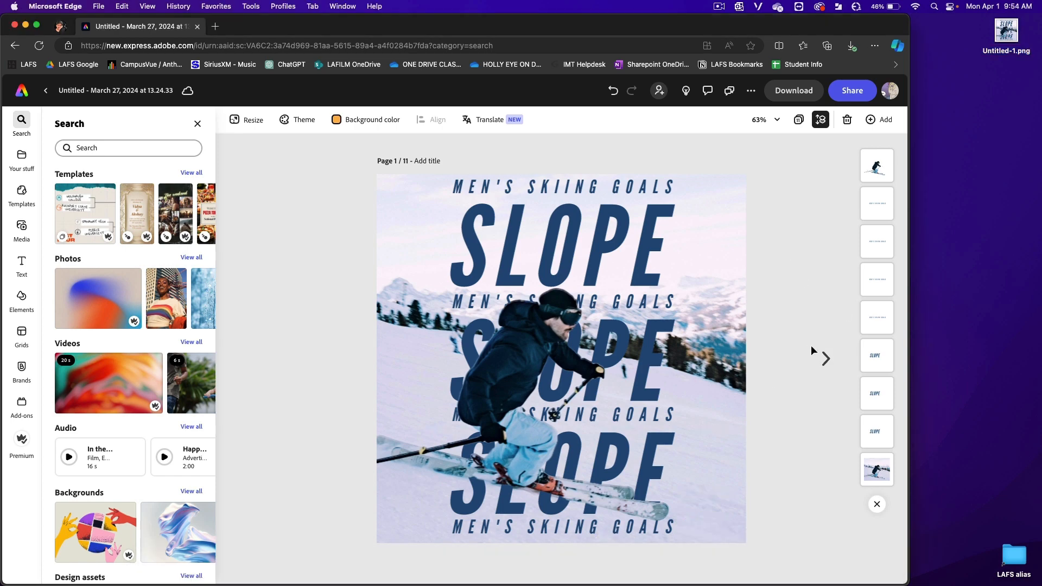
- Download page 2 of the SLOPE design as a PNG, Untitled-2.png
click(793, 90)
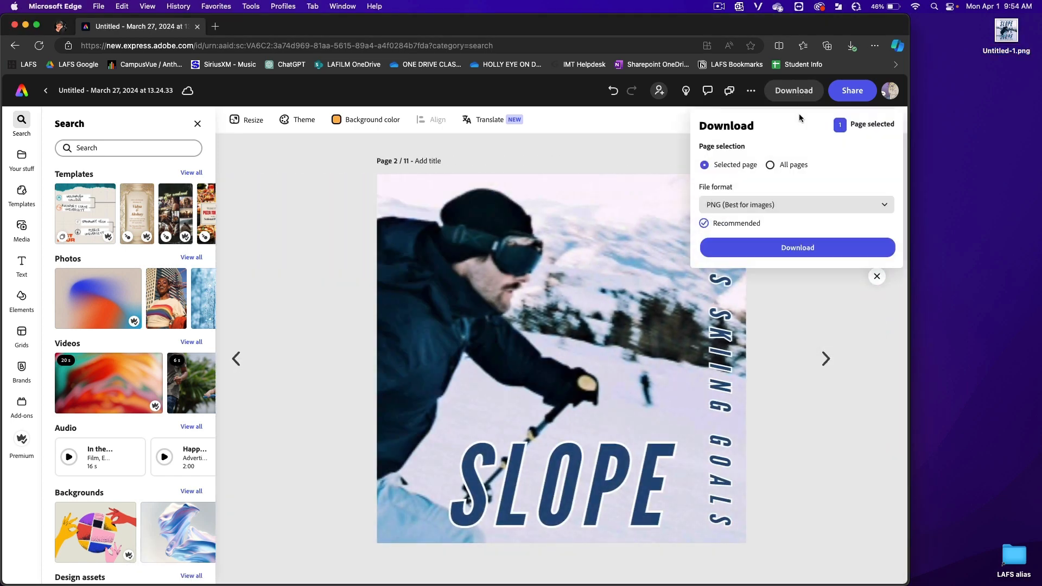
click(796, 247)
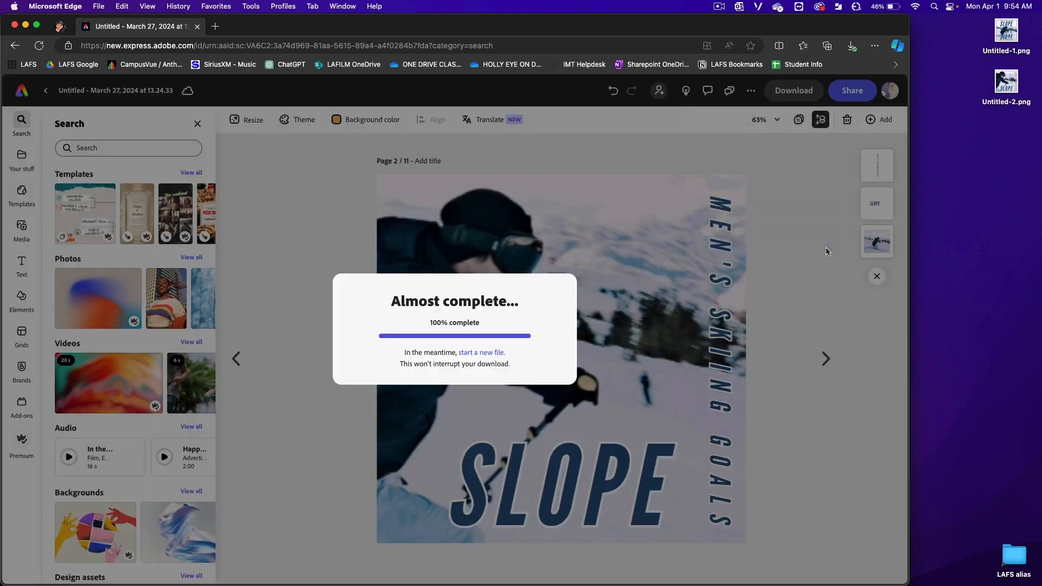